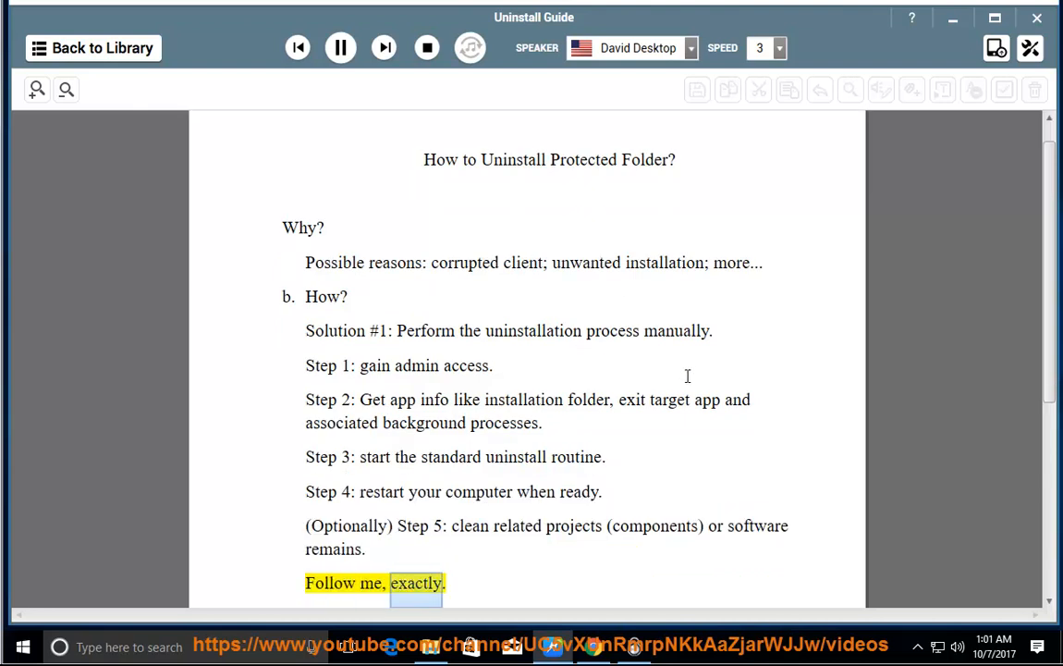
{"action": "scroll", "scroll_direction": "down", "scroll_amount": 3}
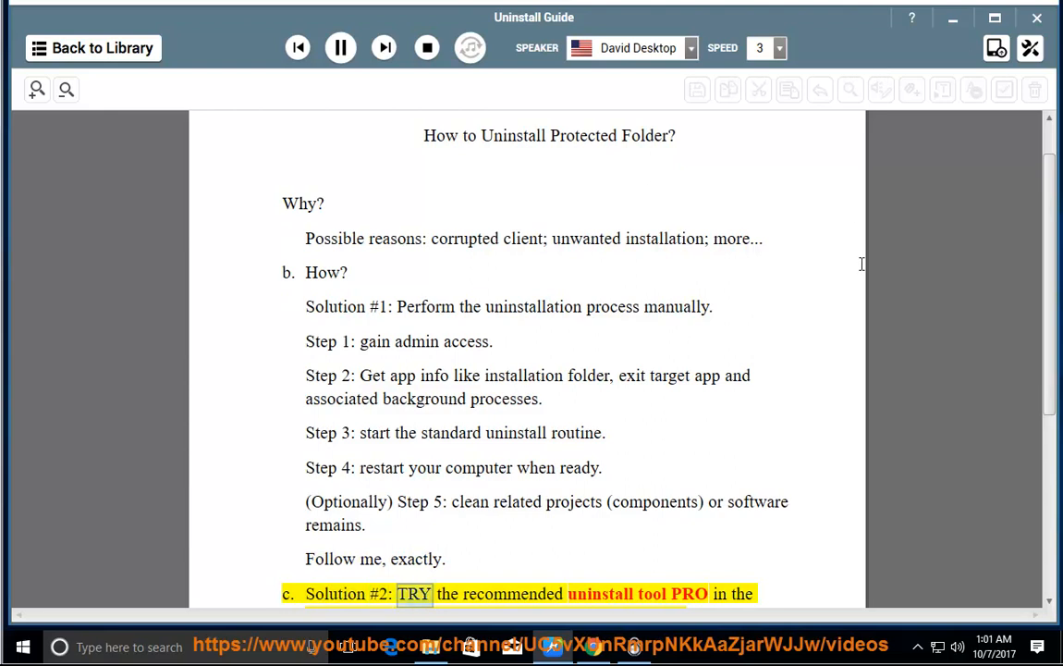